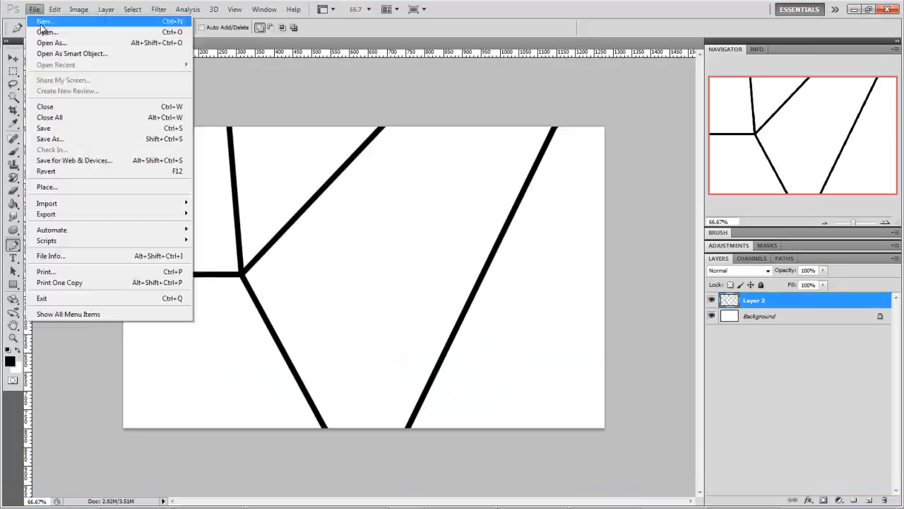
Bring up the File > Open dialog browsing the Pictures folder.
{"action": "left_click", "coordinate": [47, 32]}
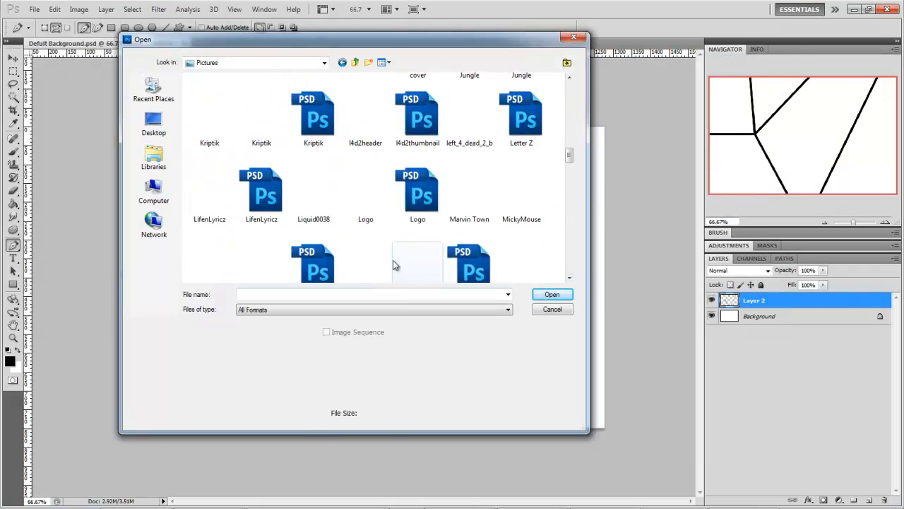
Open gta#2.jpg from the Open dialog as its own document.
{"action": "left_click", "coordinate": [552, 294]}
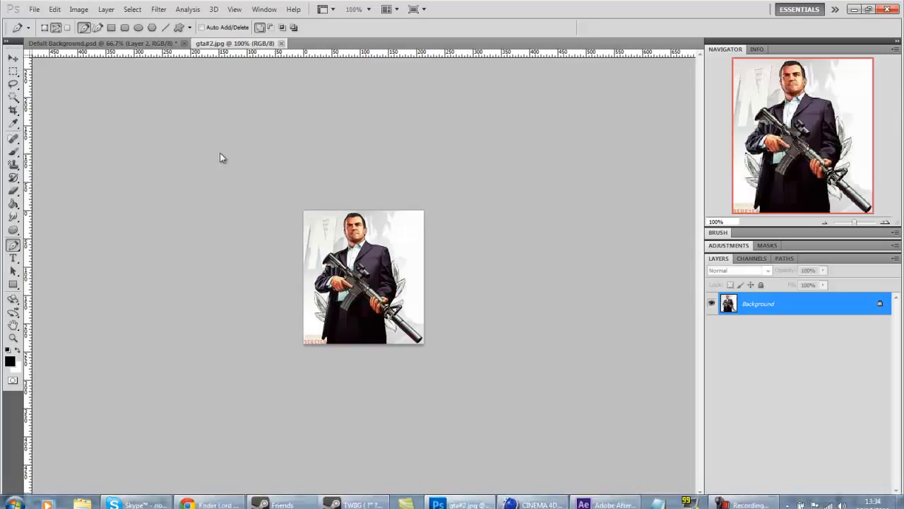
{"action": "left_click", "coordinate": [332, 43]}
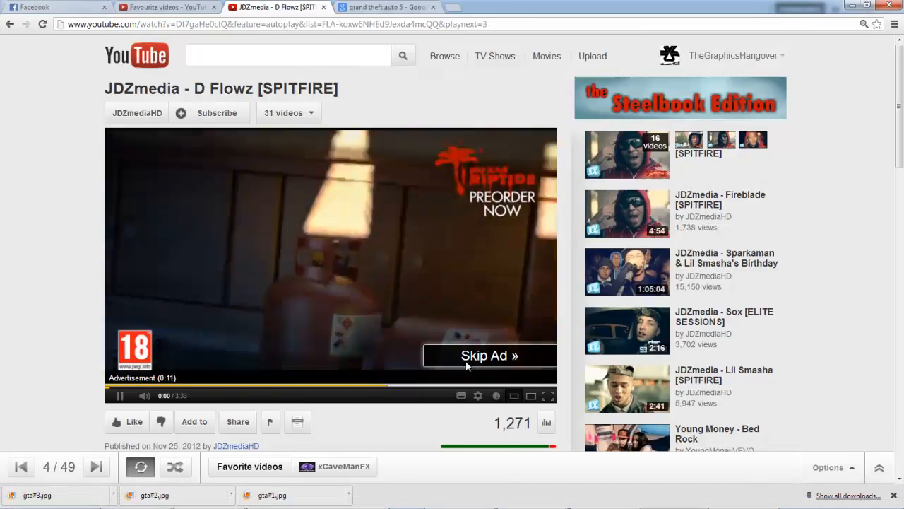
Skip the YouTube ad in Chrome and head to igta5.com.
{"action": "left_click", "coordinate": [386, 7]}
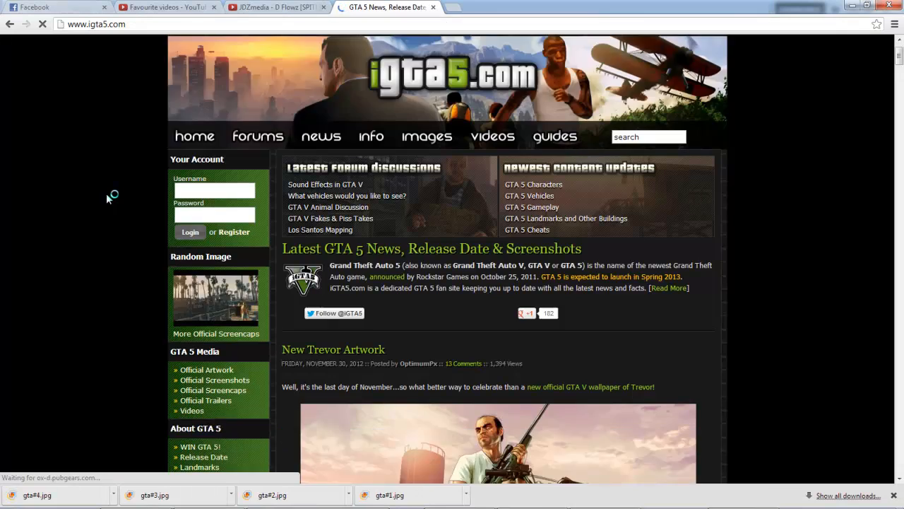
{"action": "left_click", "coordinate": [34, 9]}
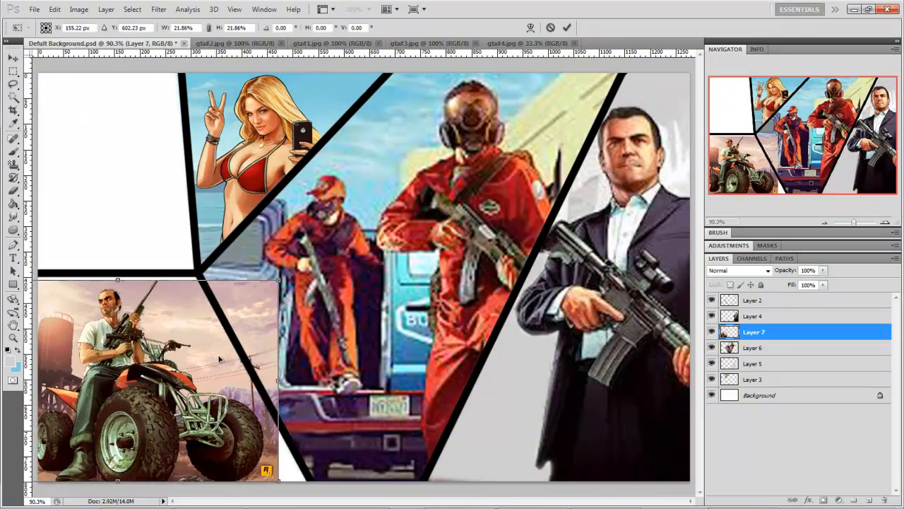
Place new artwork in the top-left panels and convert the panel path to a selection.
{"action": "left_click", "coordinate": [12, 58]}
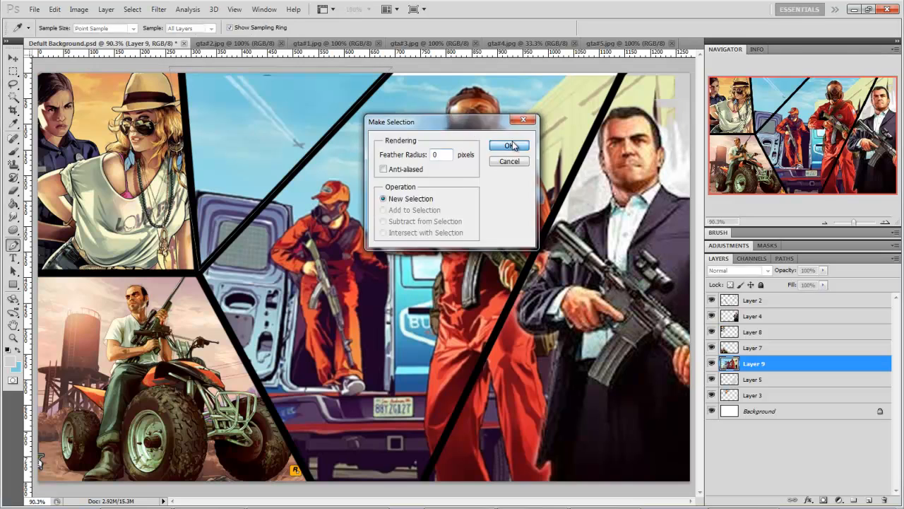
{"action": "left_click", "coordinate": [508, 145]}
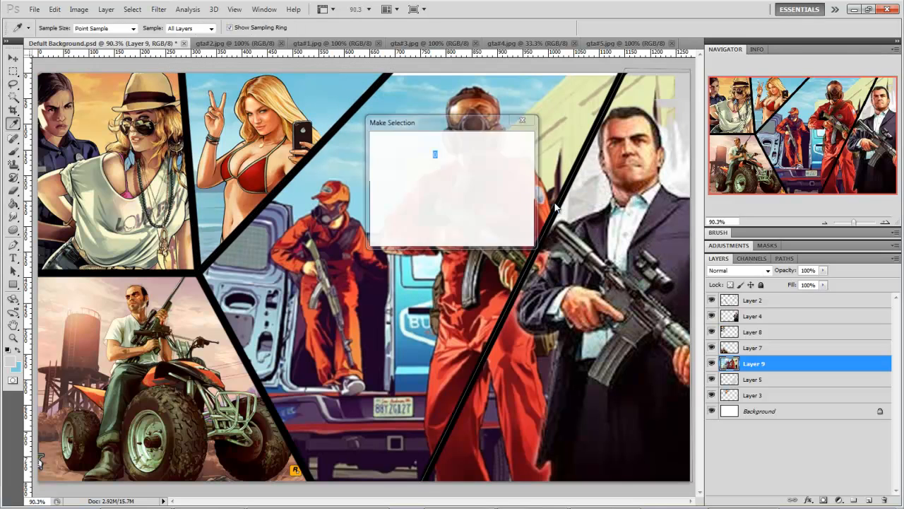